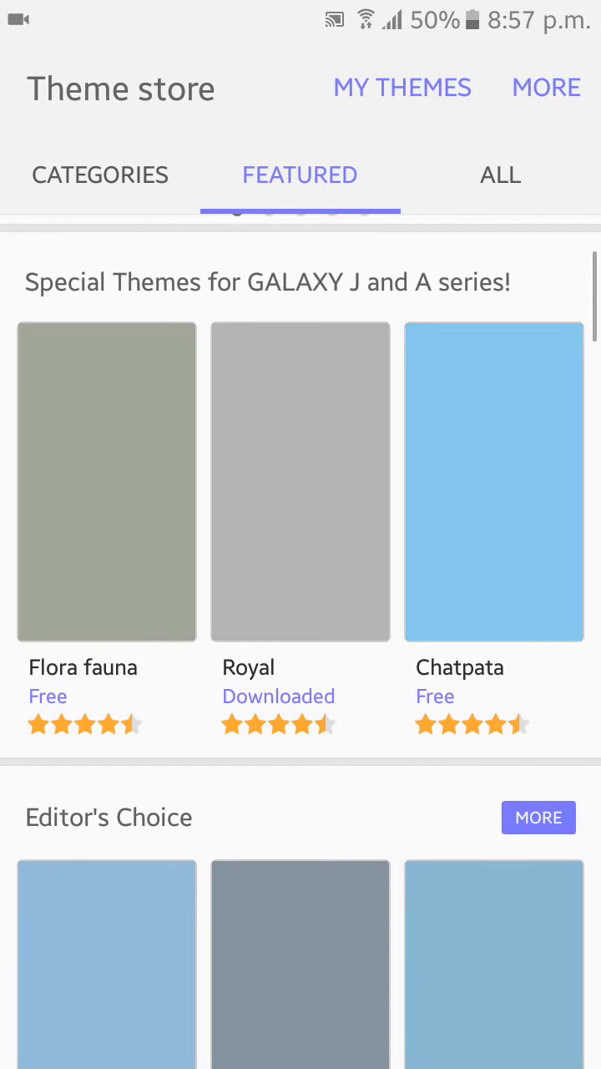
Browse the Theme store's extra options, search, and My Themes list
left_click(99, 175)
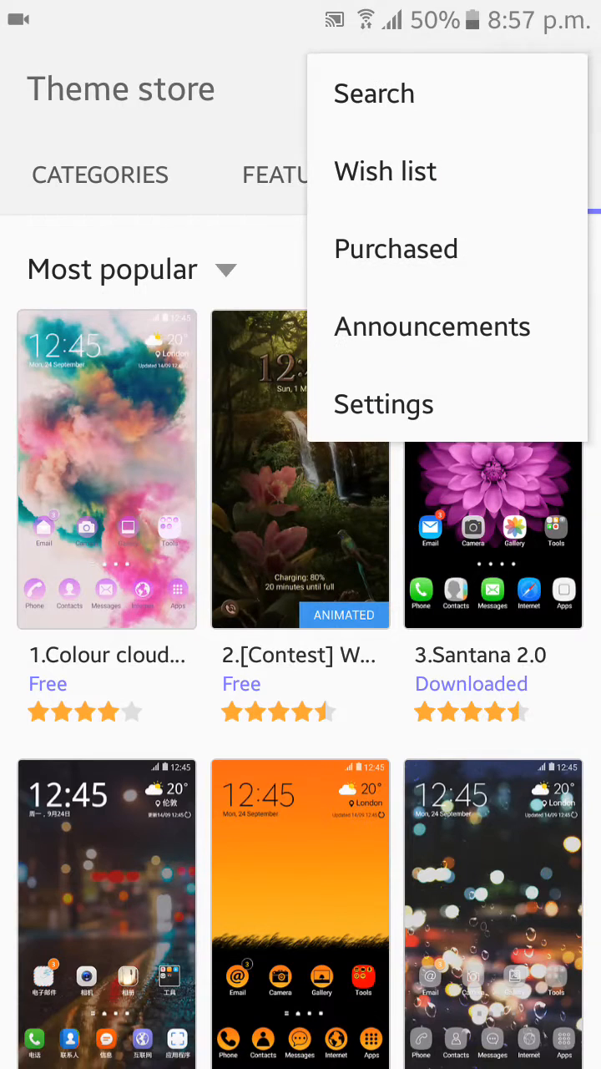
left_click(374, 92)
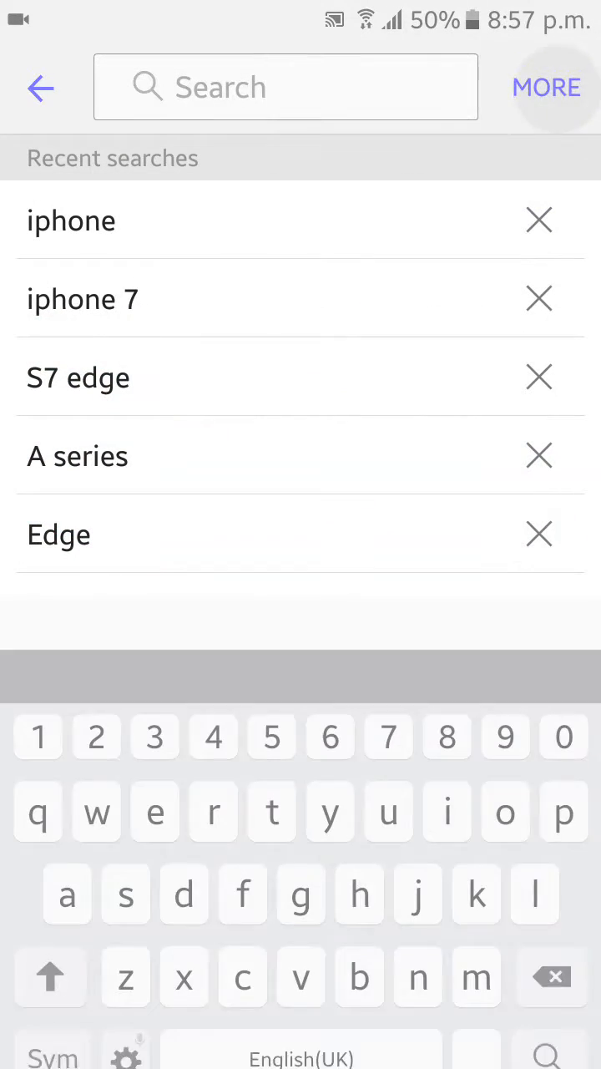
left_click(546, 87)
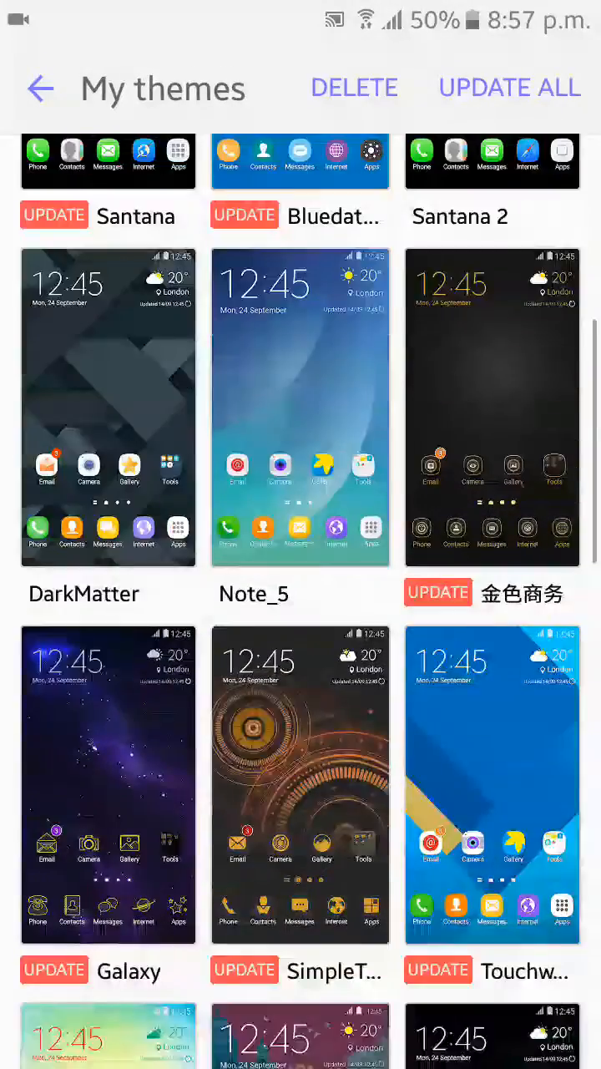
scroll("down", 3)
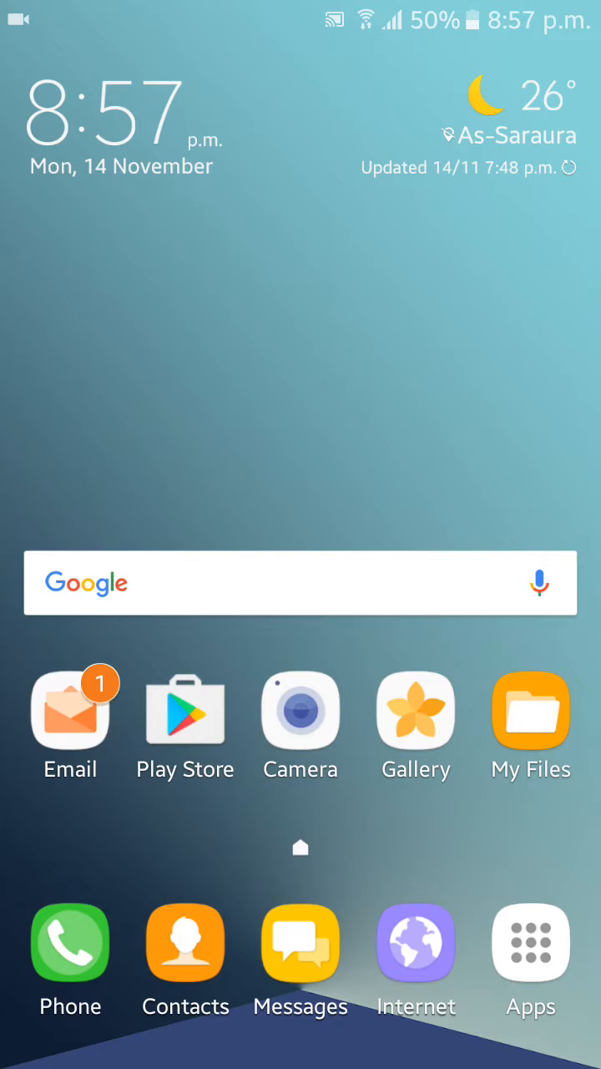
Open Samsung Internet and search Google for 'note 7 wallpaper'
left_click(415, 943)
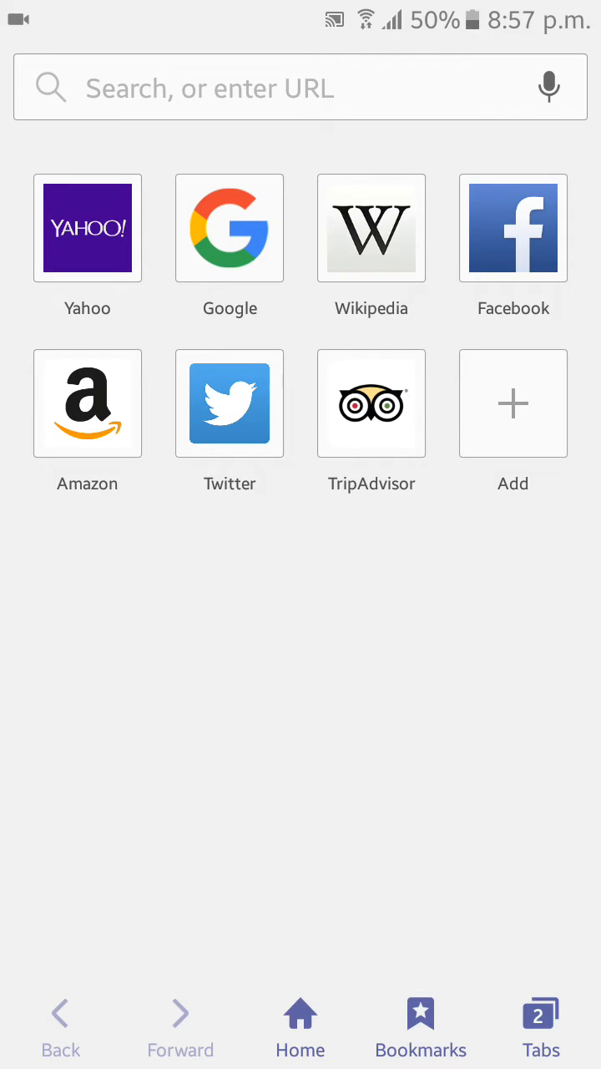
type("n")
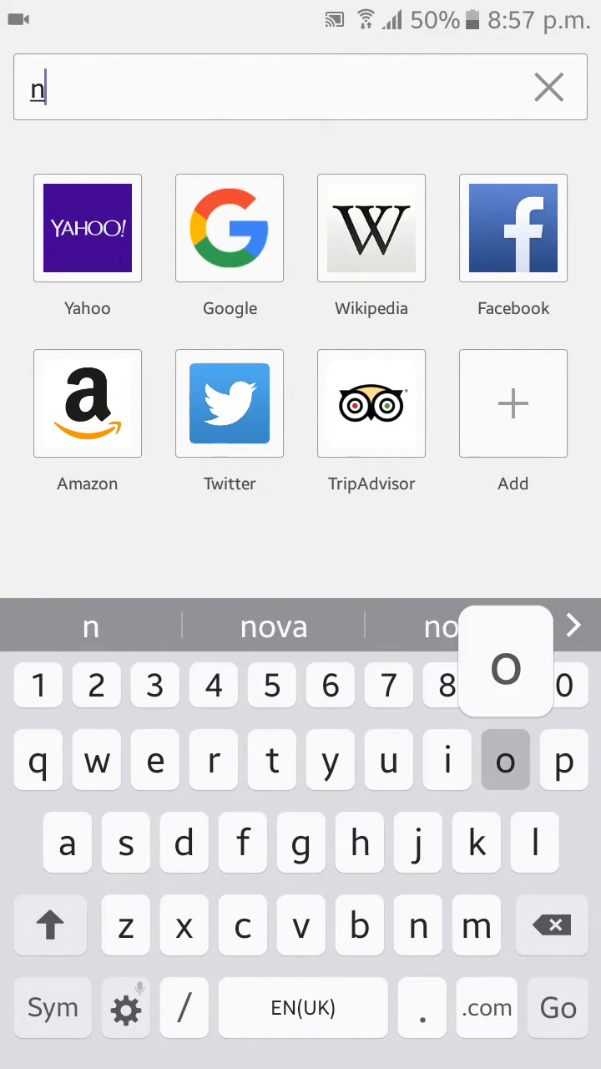
type("ote 7 wall")
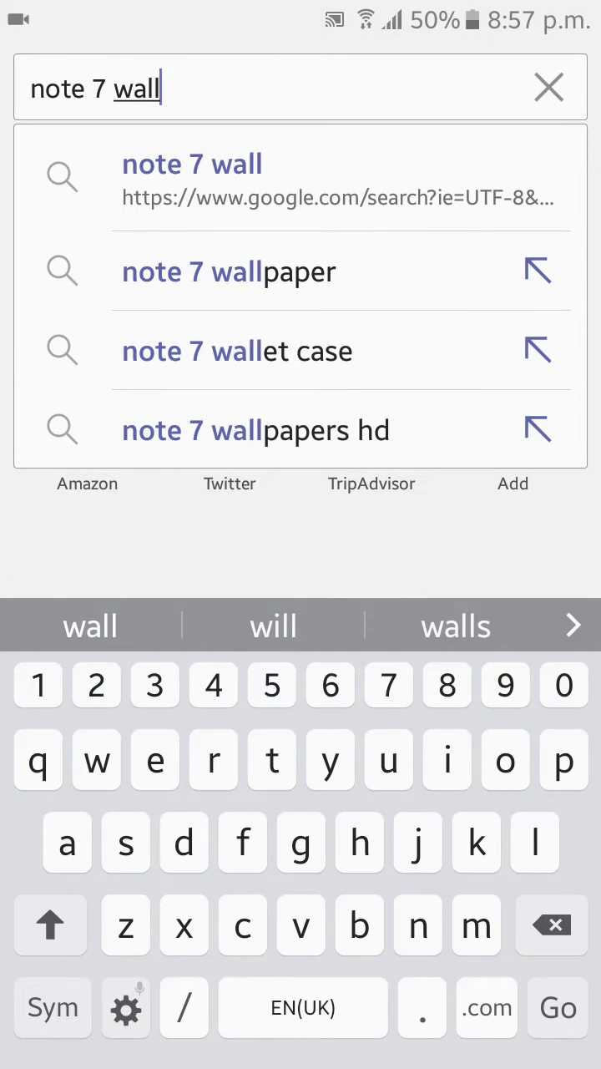
left_click(230, 271)
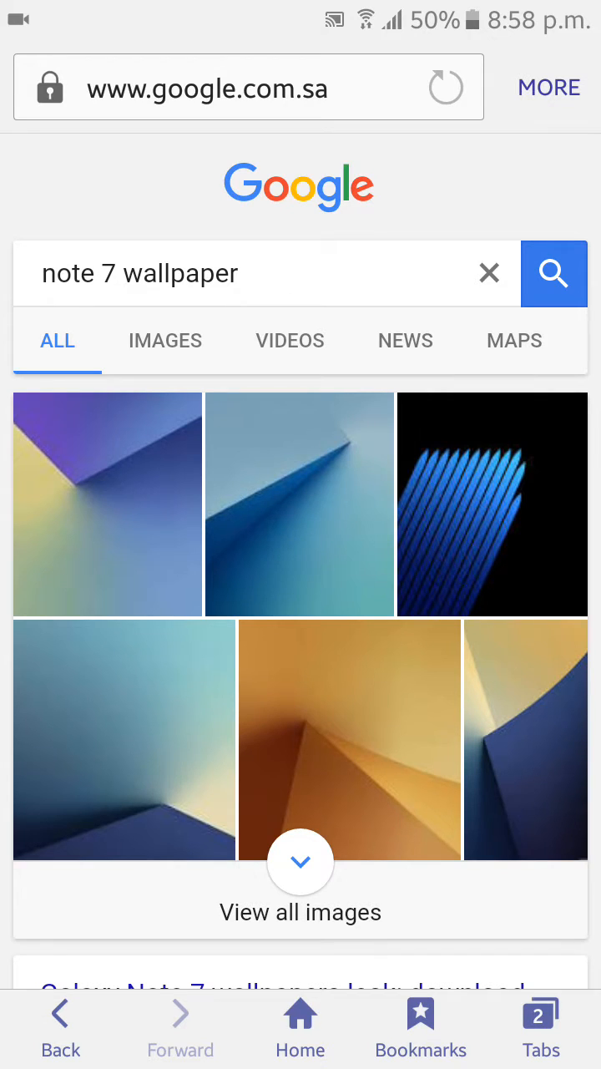
Open the purple and yellow Note 7 wallpaper at original size and download it
left_click(107, 504)
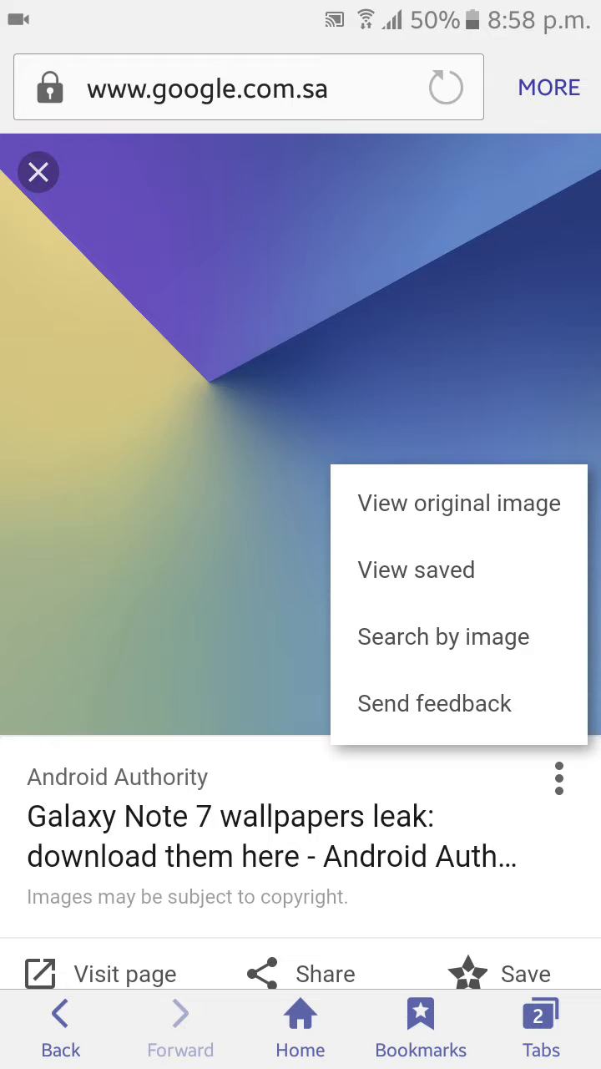
left_click(459, 502)
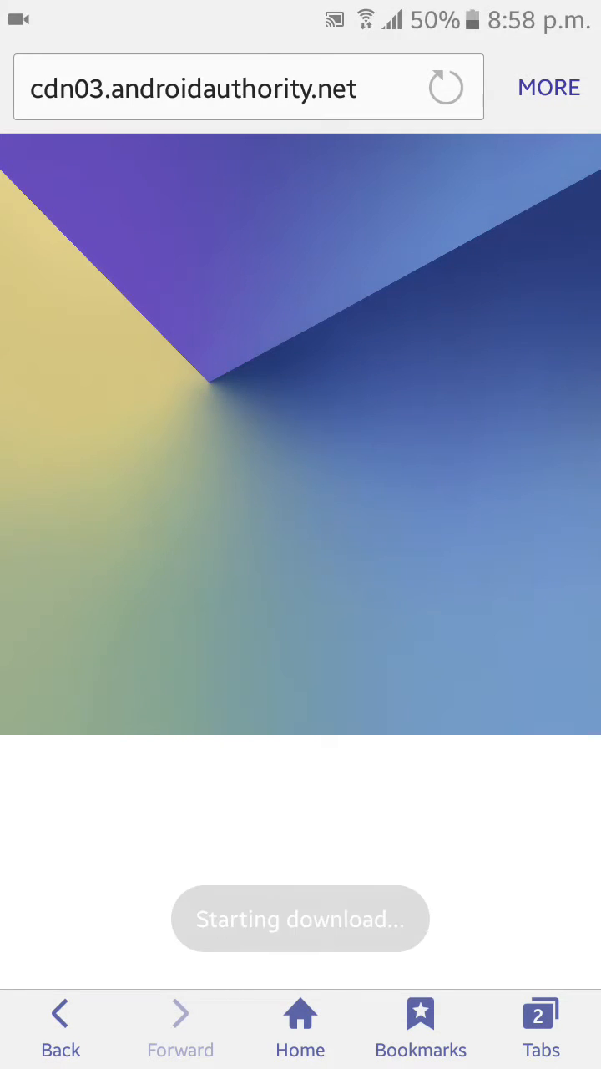
left_click(299, 1027)
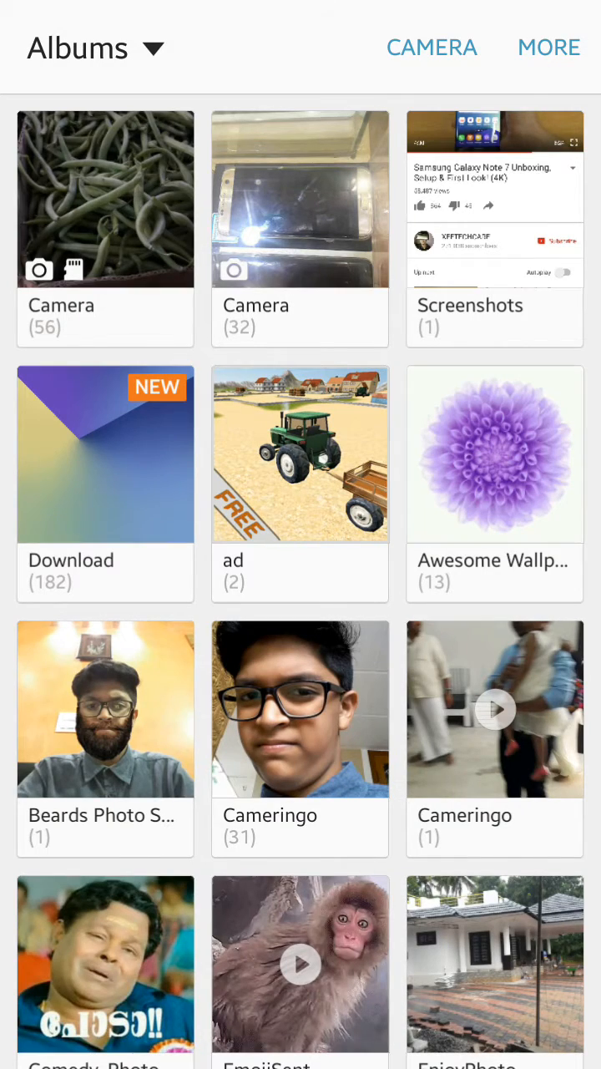
Choose From Gallery in wallpaper settings and open the Download album
key("home")
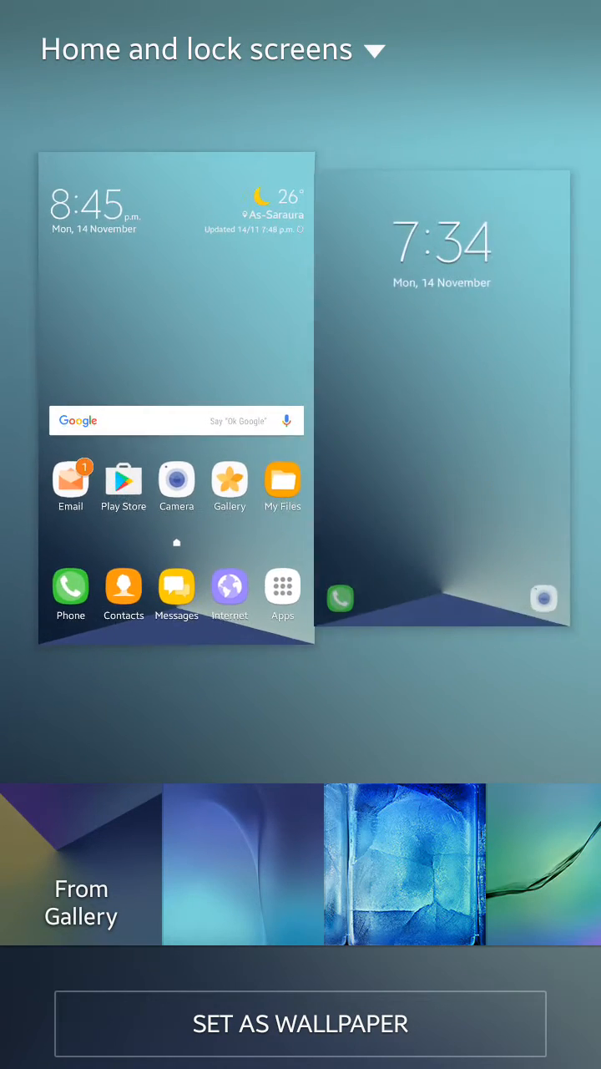
left_click(80, 889)
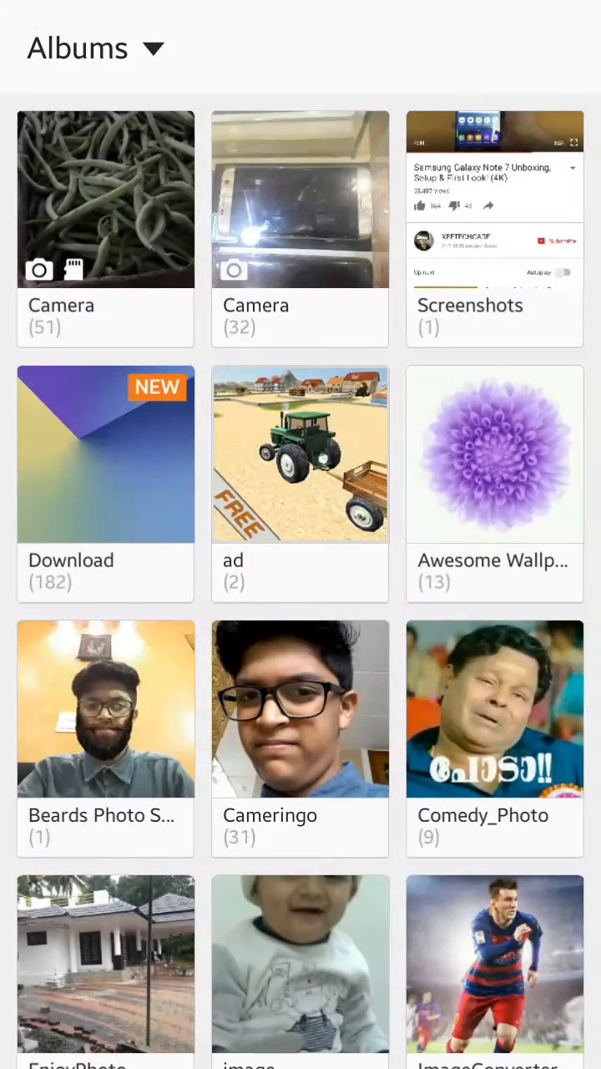
left_click(105, 454)
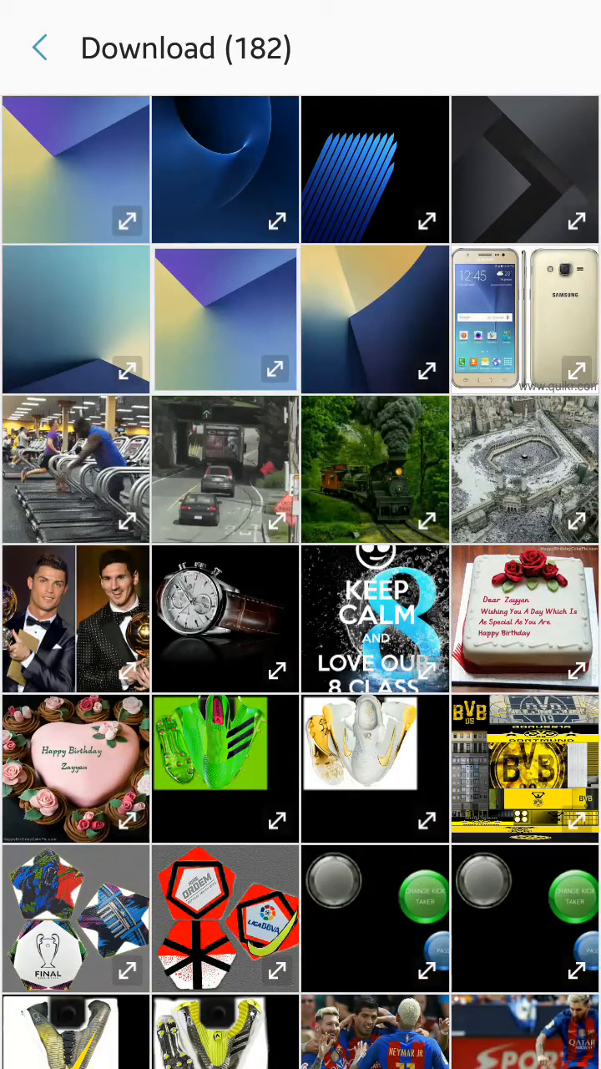